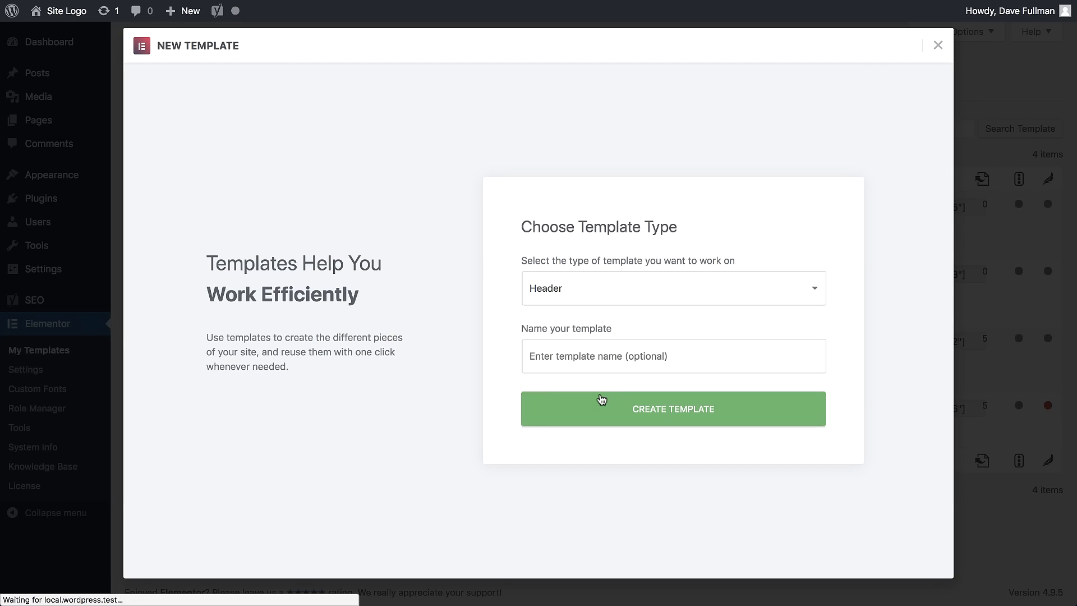
Create the Header template, add a Search Form widget and tune its style and the section's min height.
{"action": "left_click", "coordinate": [673, 409]}
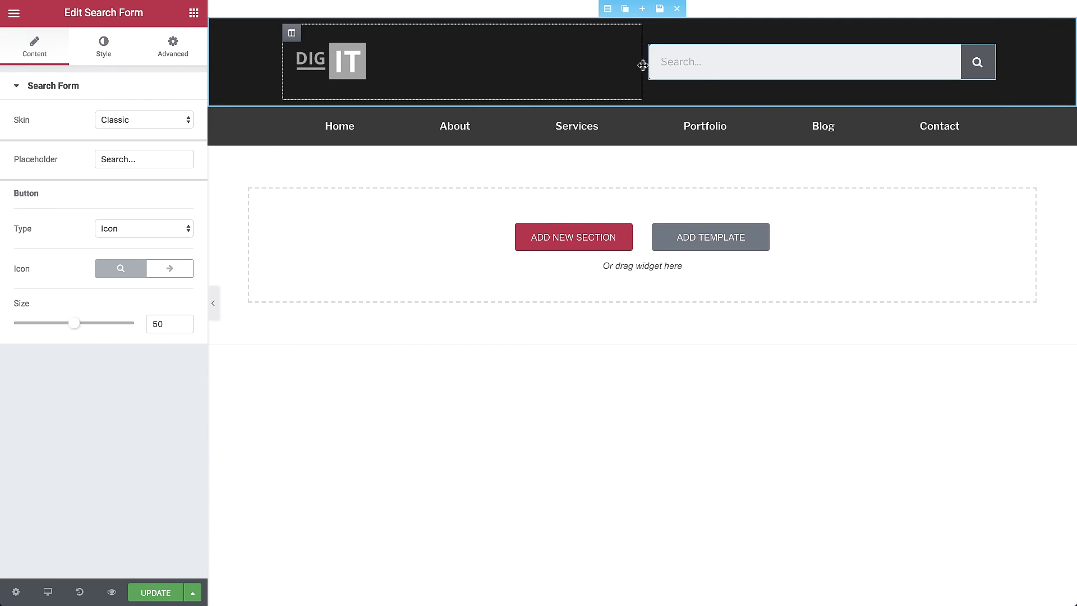
{"action": "left_click", "coordinate": [103, 46]}
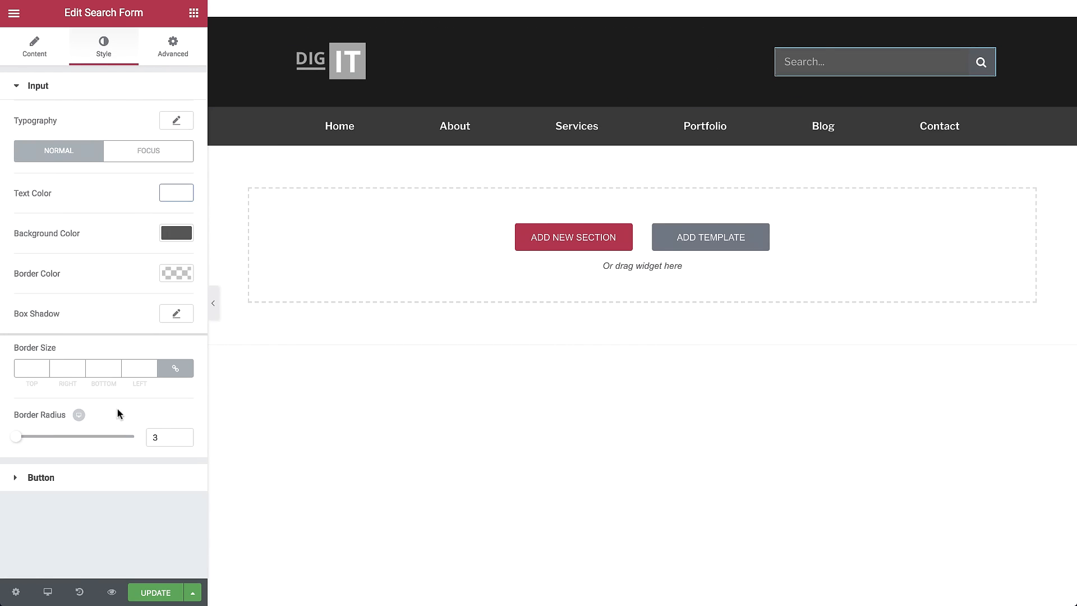
{"action": "left_click", "coordinate": [40, 477]}
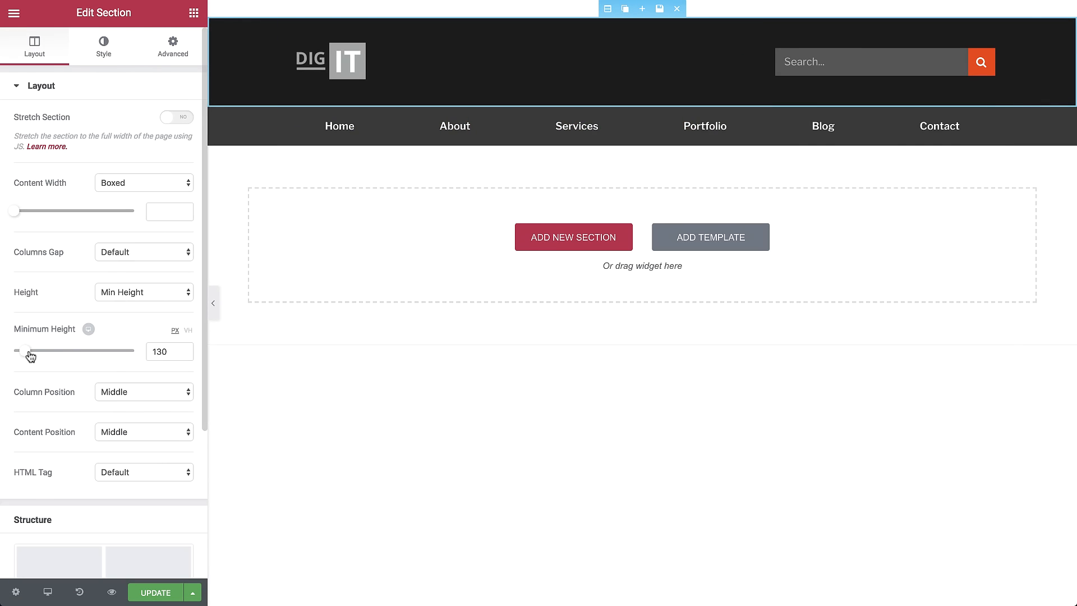
{"action": "left_click", "coordinate": [103, 46]}
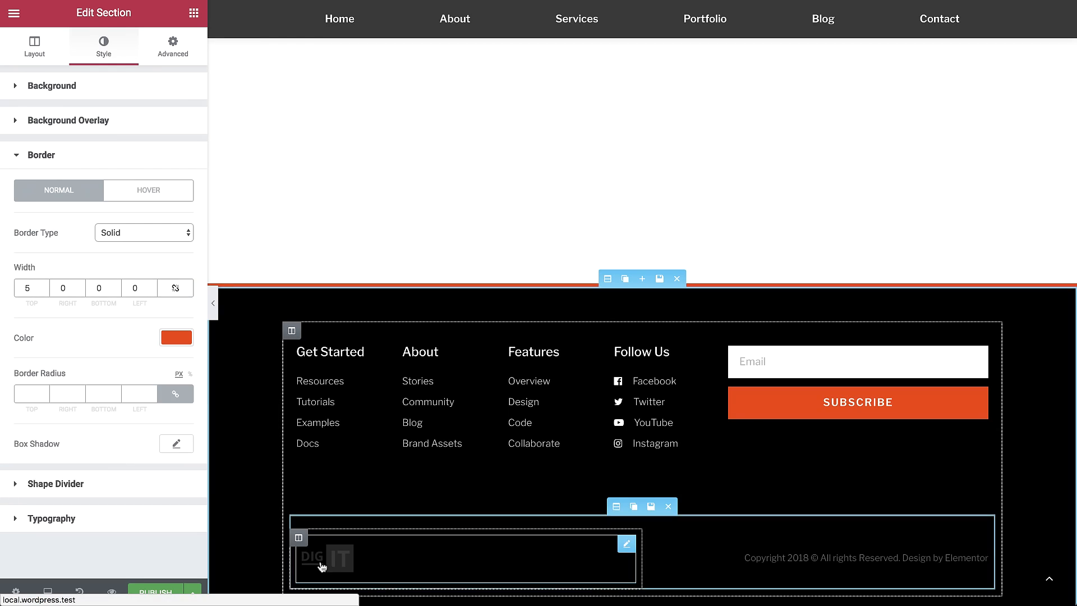
Select the header section and reach its Advanced scrolling-effect settings with the Sticky toggle.
{"action": "left_click", "coordinate": [327, 558]}
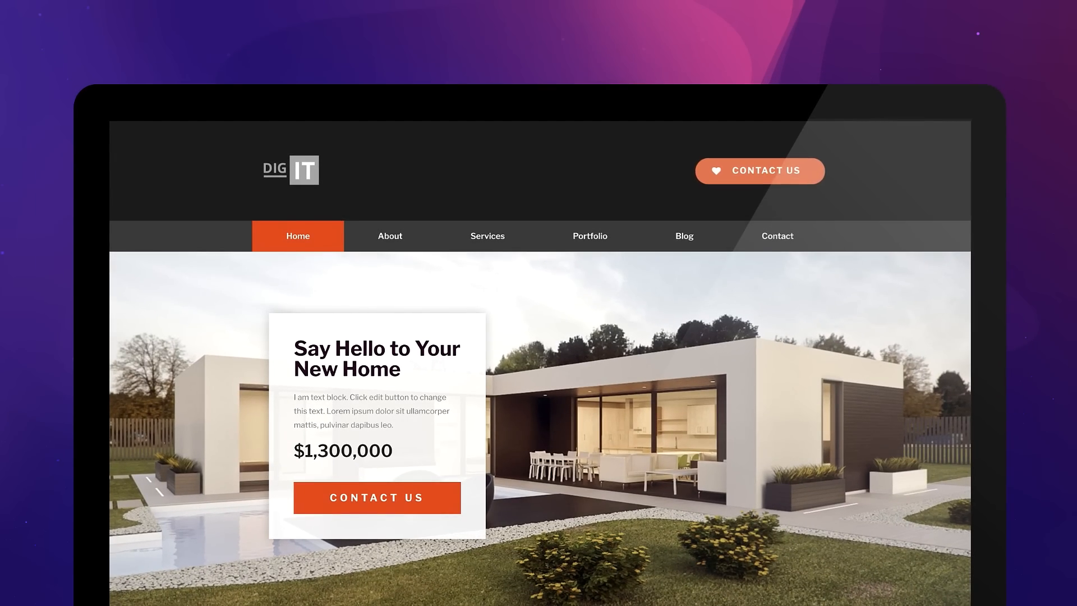
{"action": "left_click", "coordinate": [759, 171]}
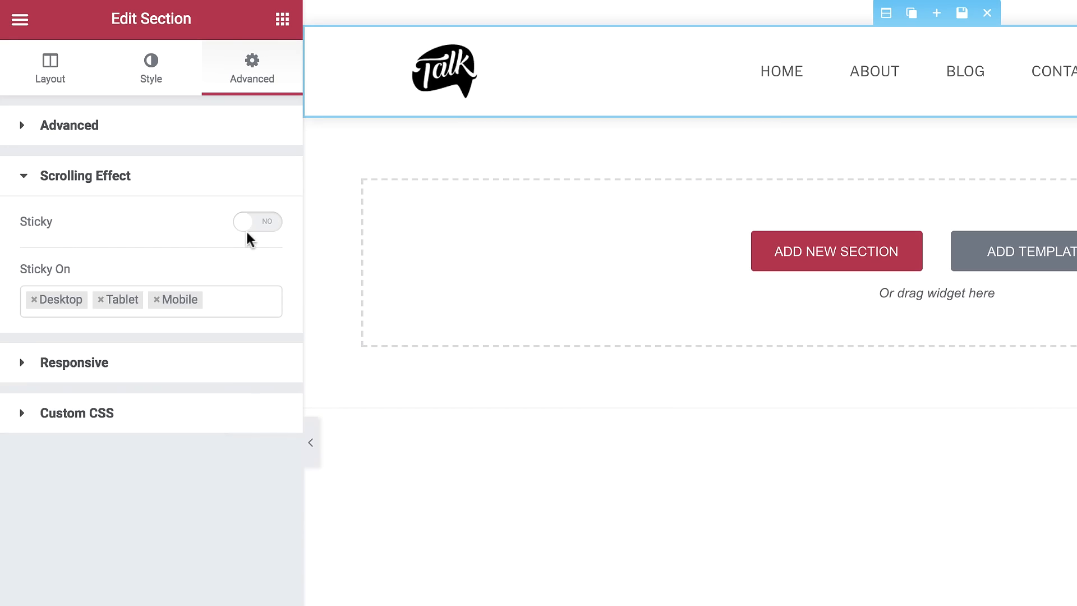
Make the header sticky and set the Site Title font to the TypeKit acier-bat-gris script face.
{"action": "left_click", "coordinate": [257, 221]}
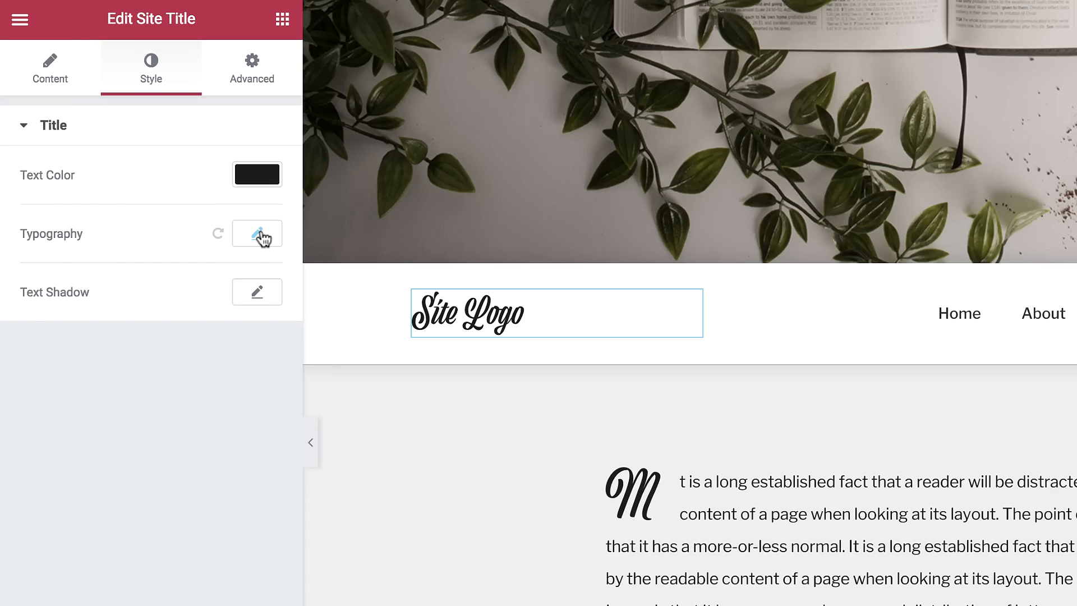
{"action": "left_click", "coordinate": [257, 234]}
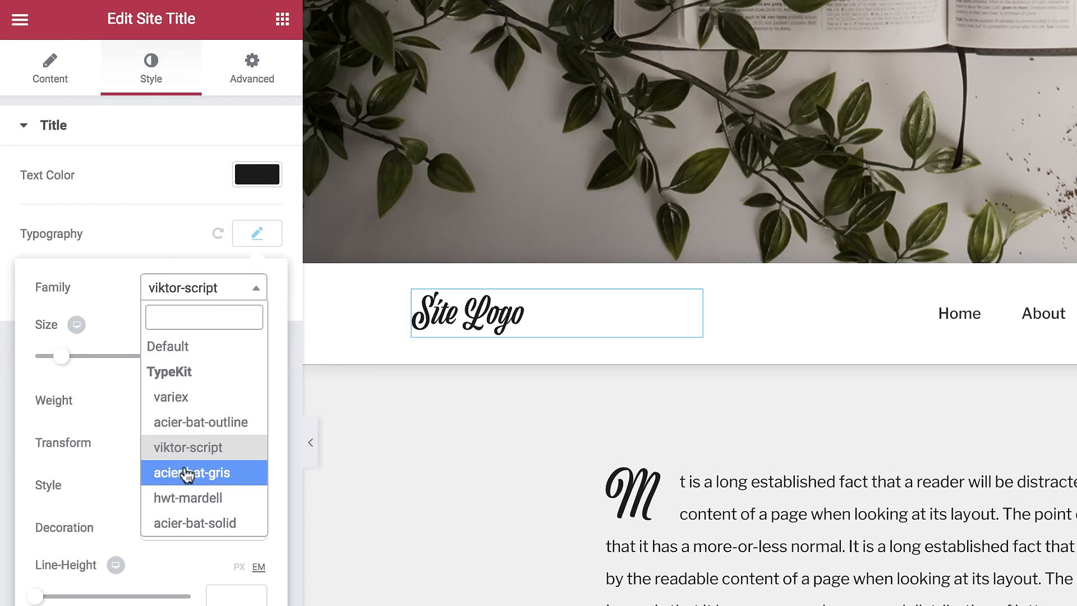
{"action": "left_click", "coordinate": [192, 472]}
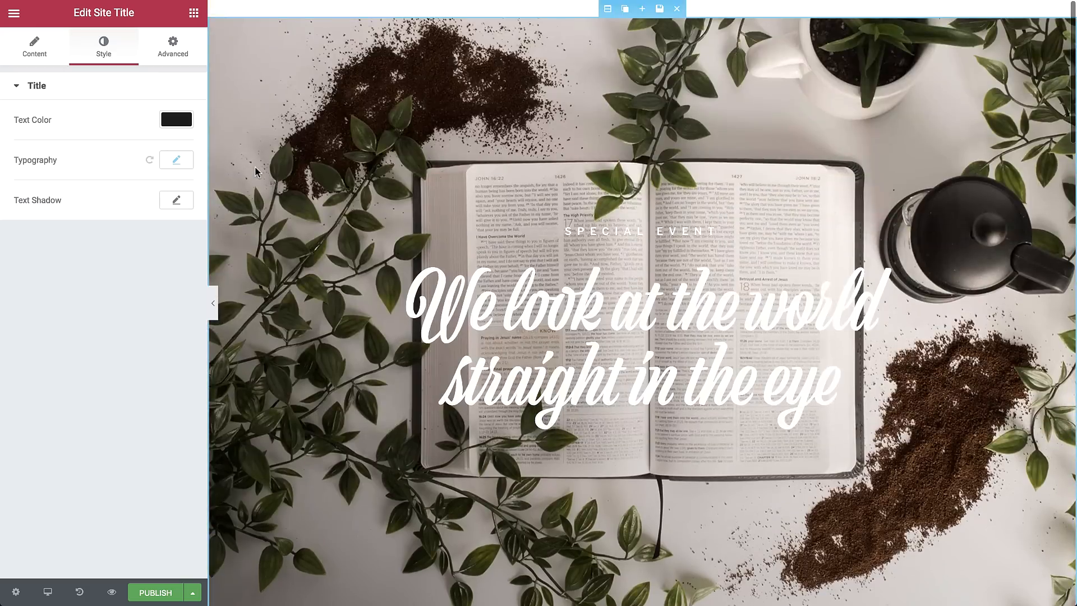
{"action": "scroll", "scroll_direction": "down", "scroll_amount": 3}
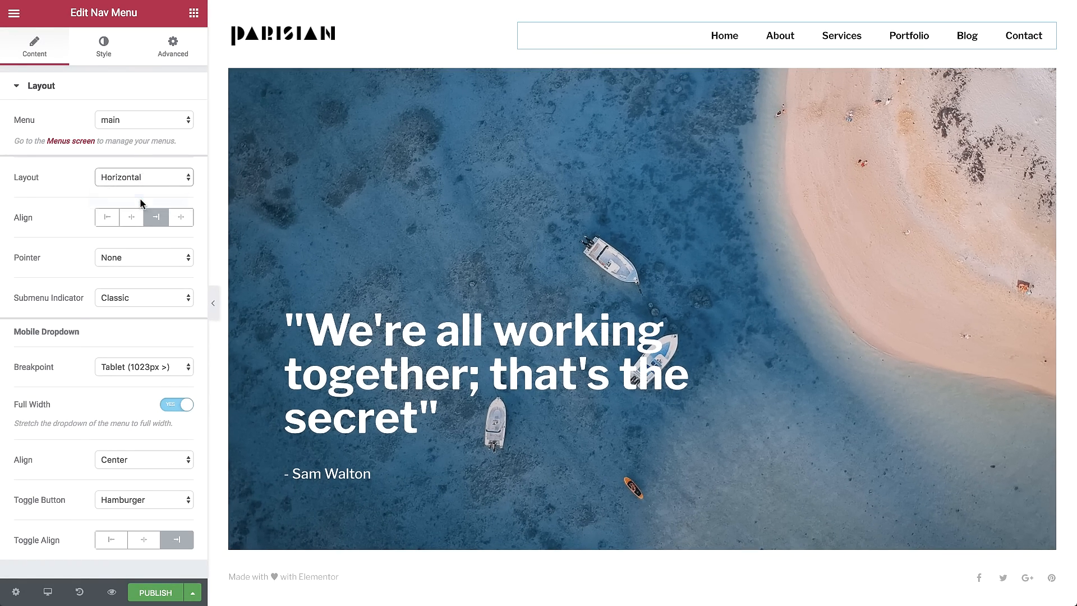
Switch the nav menu to a Dropdown hamburger layout and preview it at tablet width.
{"action": "left_click", "coordinate": [143, 176]}
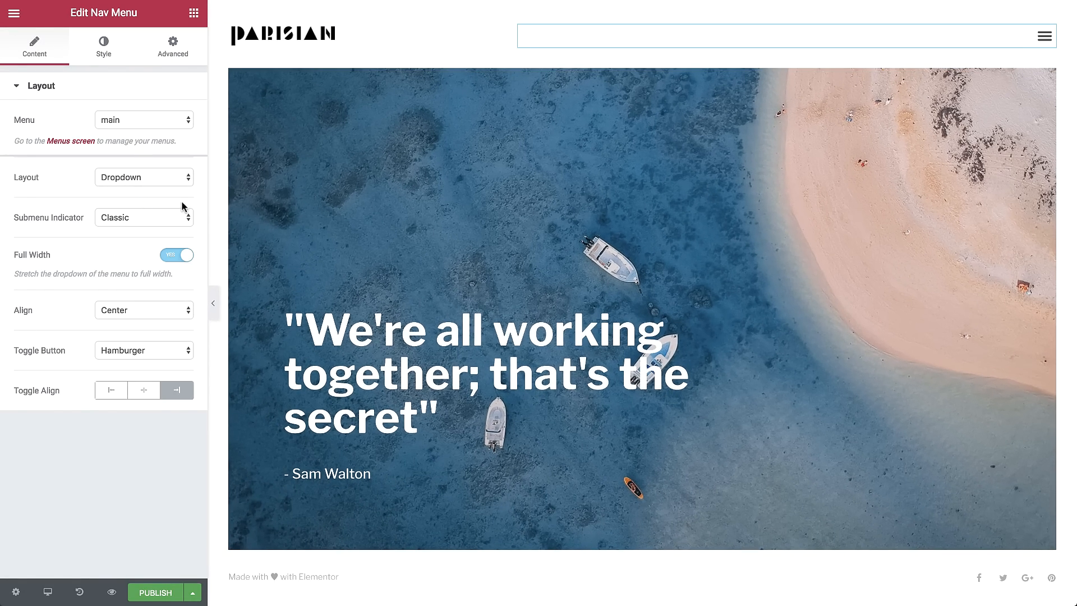
{"action": "left_click", "coordinate": [47, 591]}
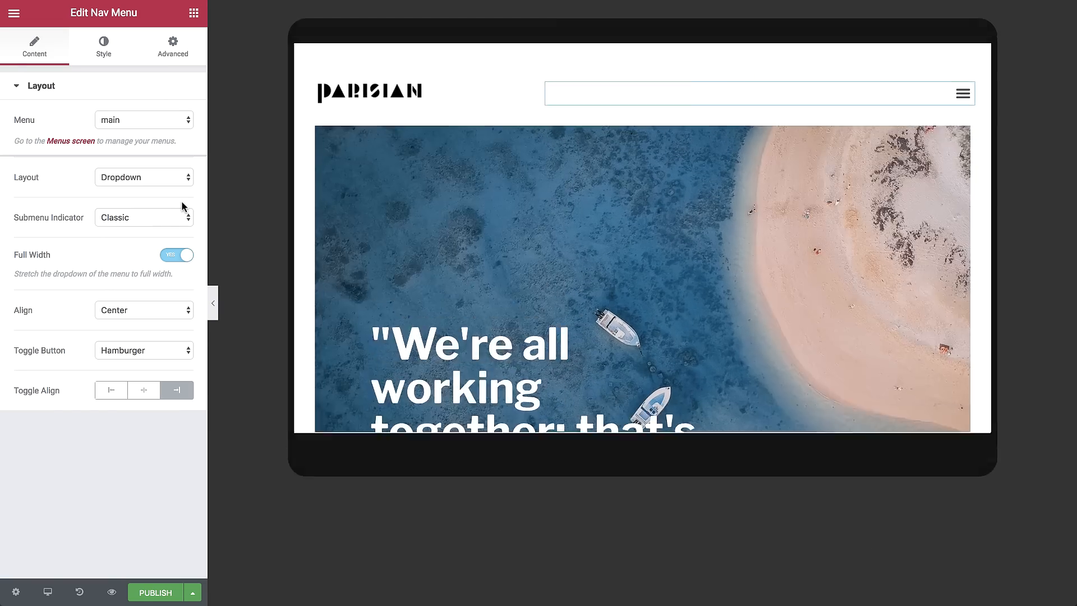
Publish with a display condition Include > Archives > Posts Archive.
{"action": "left_click", "coordinate": [155, 593]}
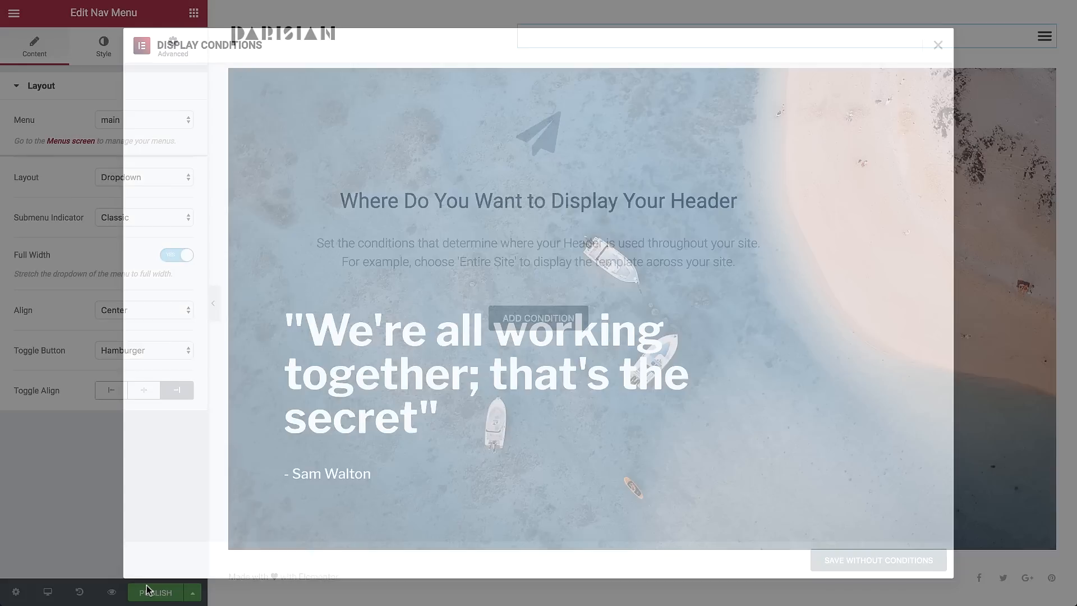
{"action": "left_click", "coordinate": [550, 310]}
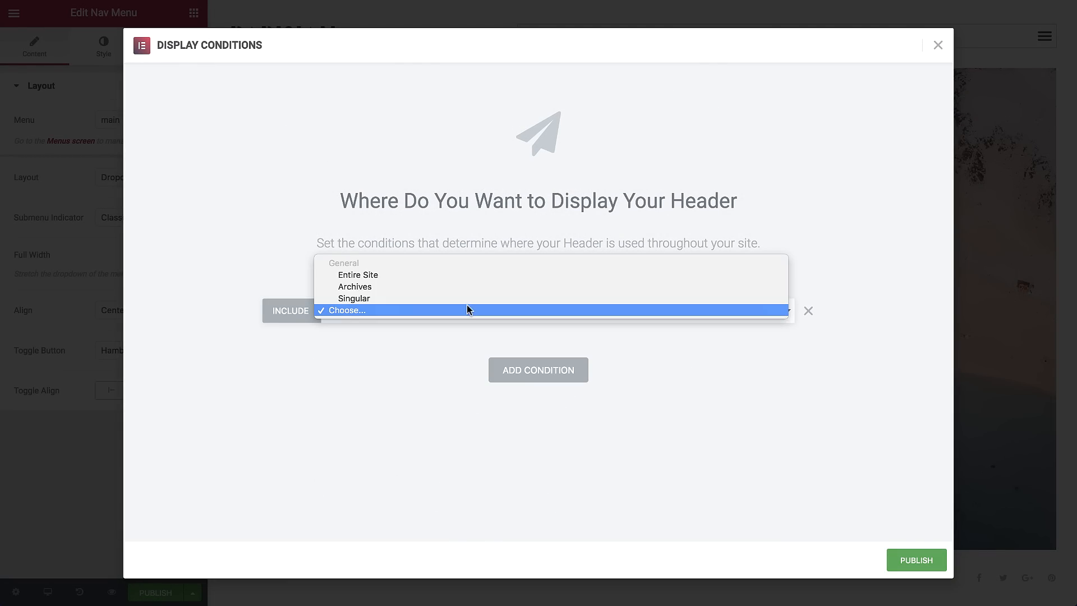
{"action": "mouse_move", "coordinate": [465, 287]}
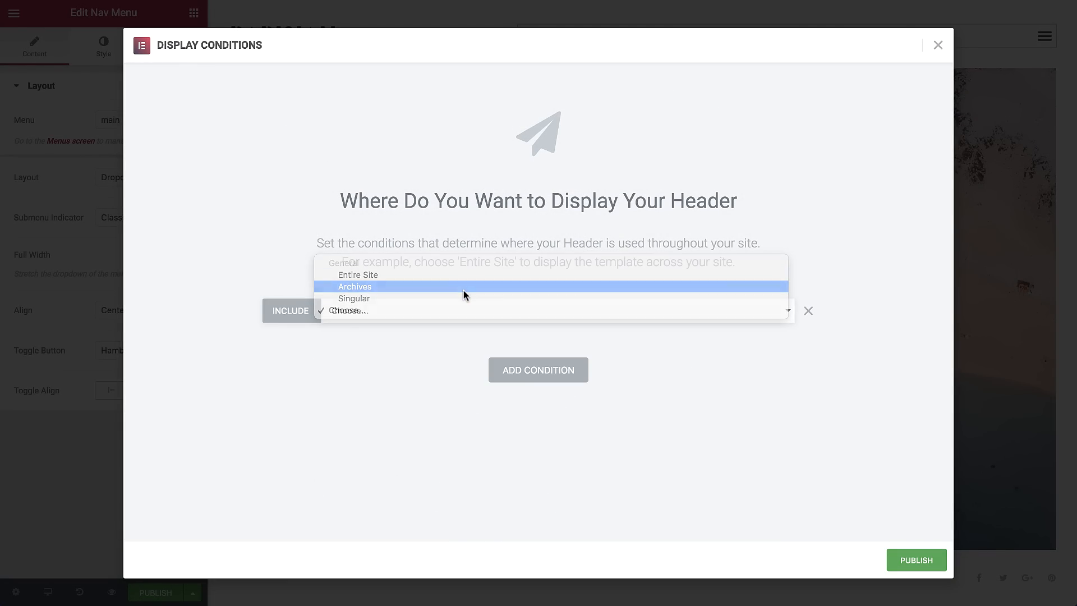
{"action": "left_click", "coordinate": [355, 286]}
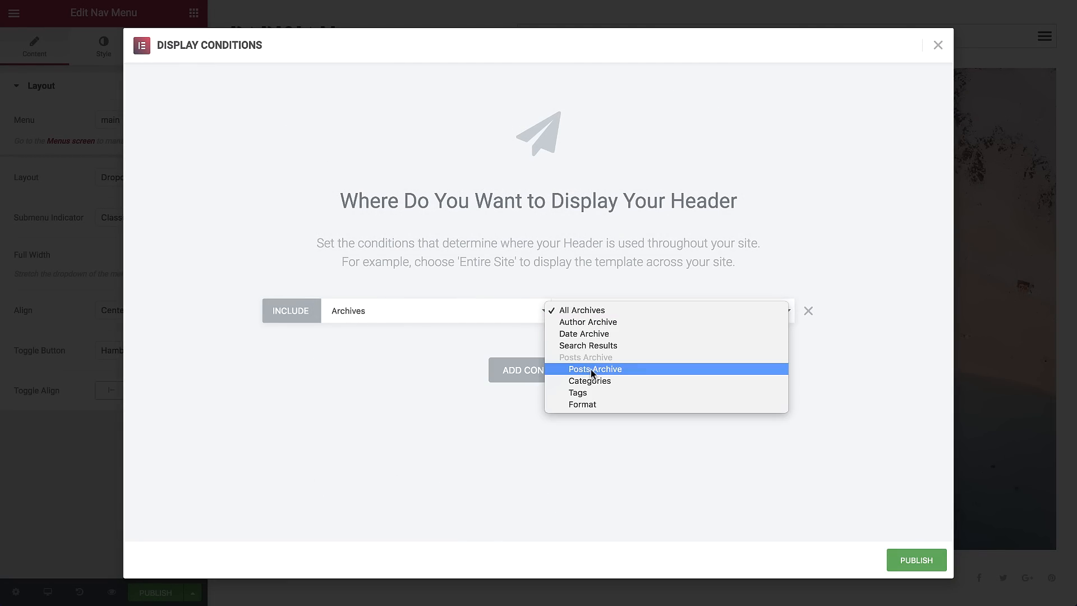
{"action": "left_click", "coordinate": [594, 369]}
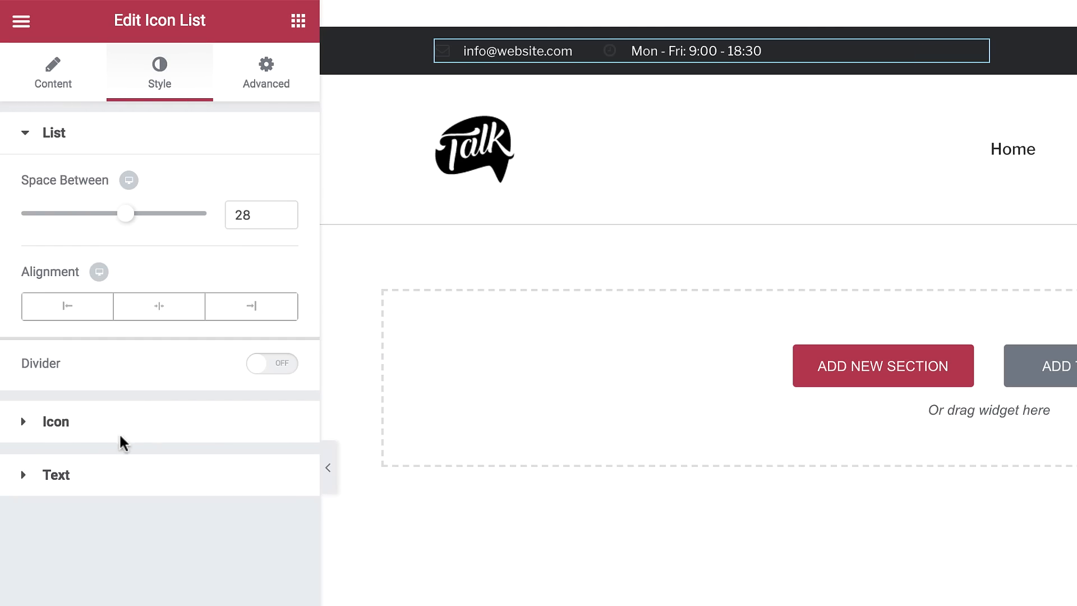
Add a phone number item with a phone icon to the top-bar icon list.
{"action": "left_click", "coordinate": [52, 71]}
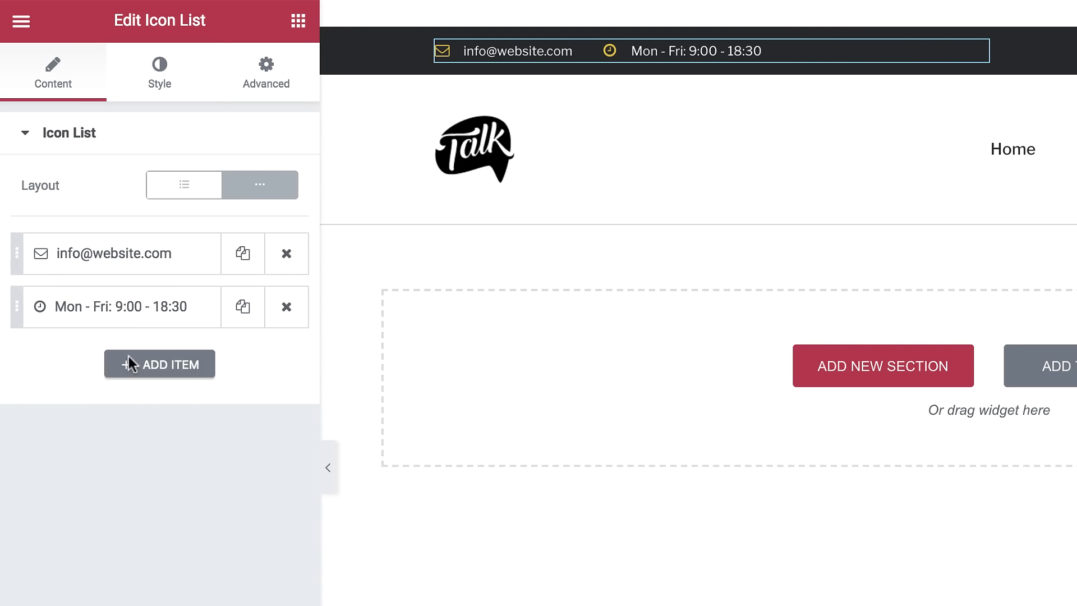
{"action": "left_click", "coordinate": [159, 364]}
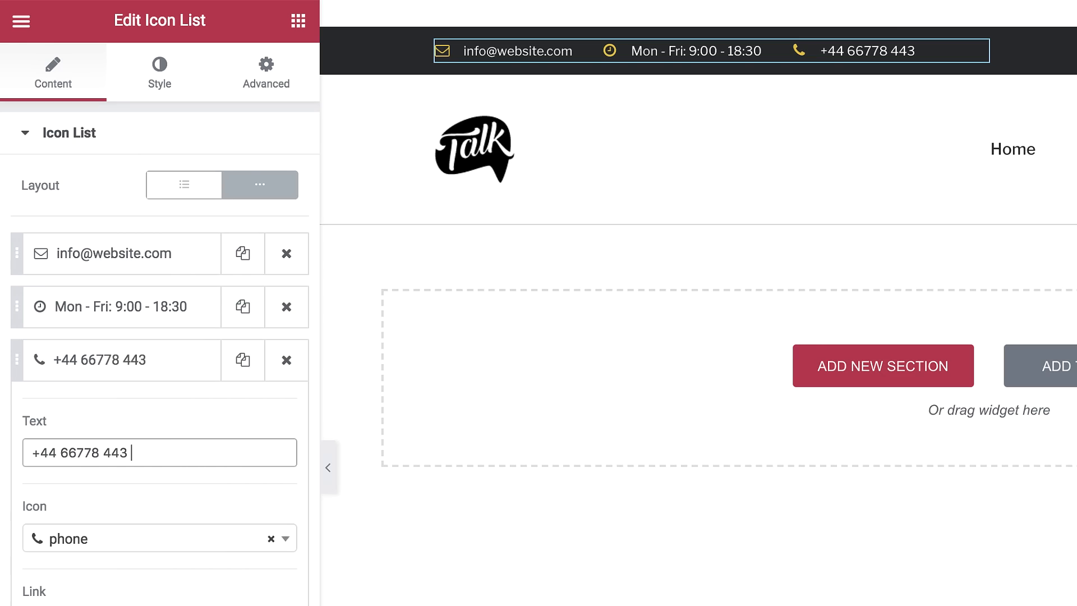
{"action": "left_click", "coordinate": [473, 149]}
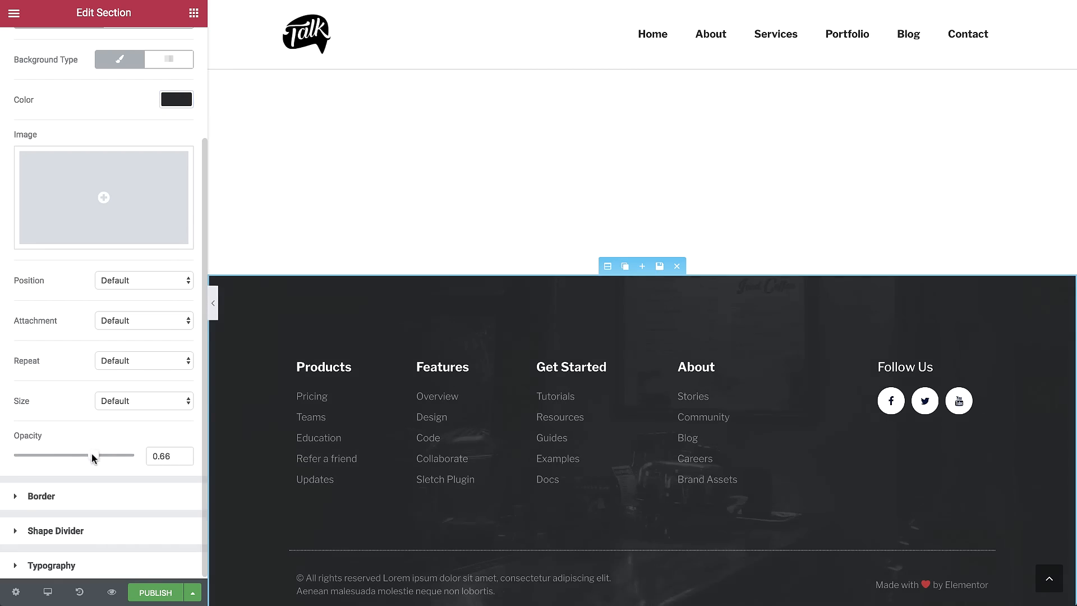
Give the footer section a solid yellow top-only border and colour the social icons custom yellow.
{"action": "left_click", "coordinate": [41, 496]}
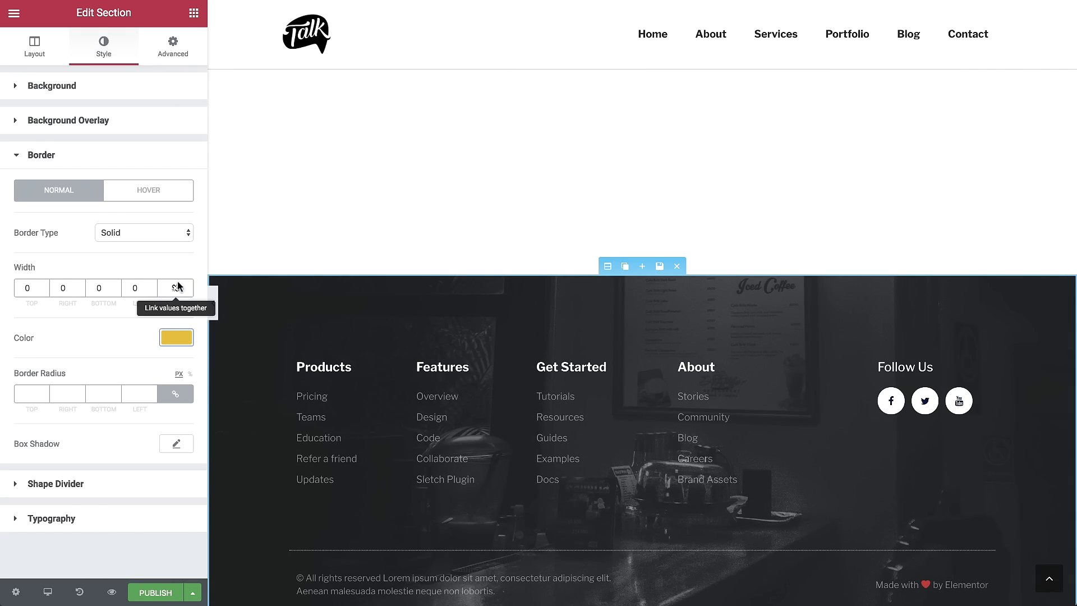
{"action": "left_click", "coordinate": [924, 404]}
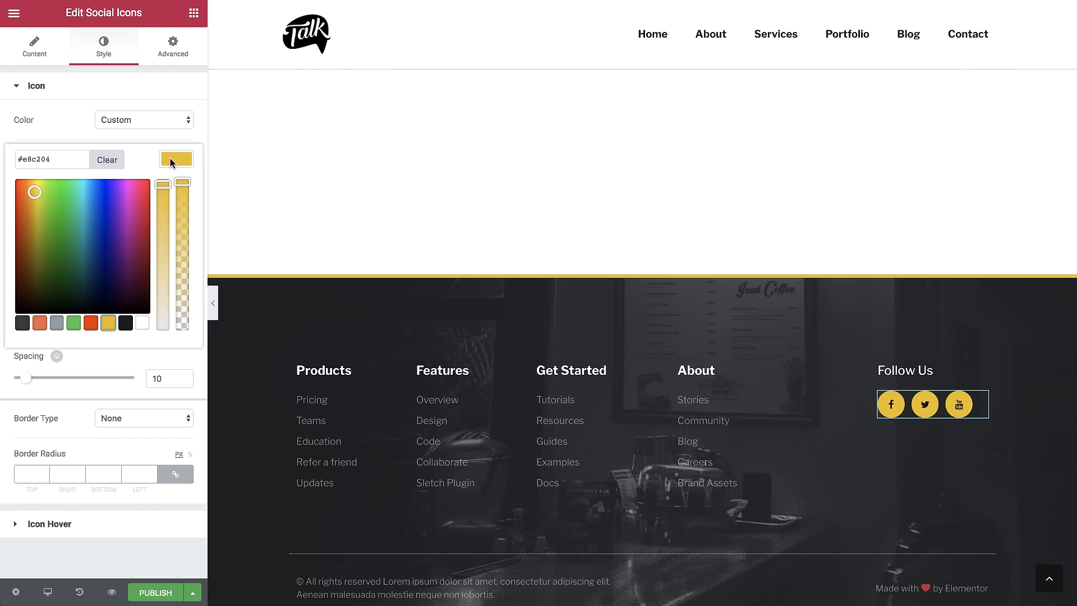
{"action": "left_click", "coordinate": [48, 524]}
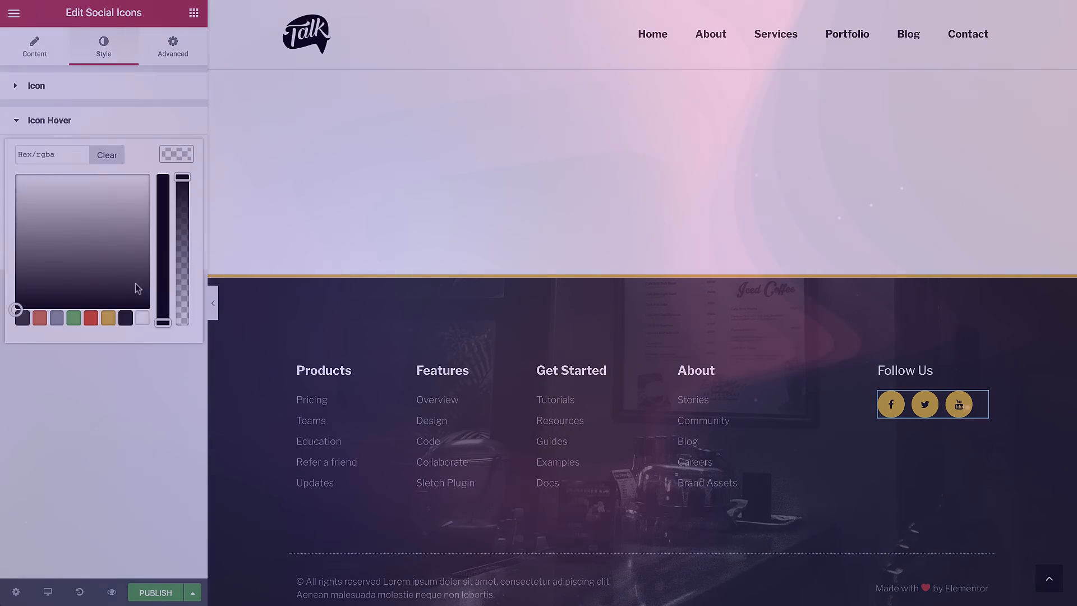